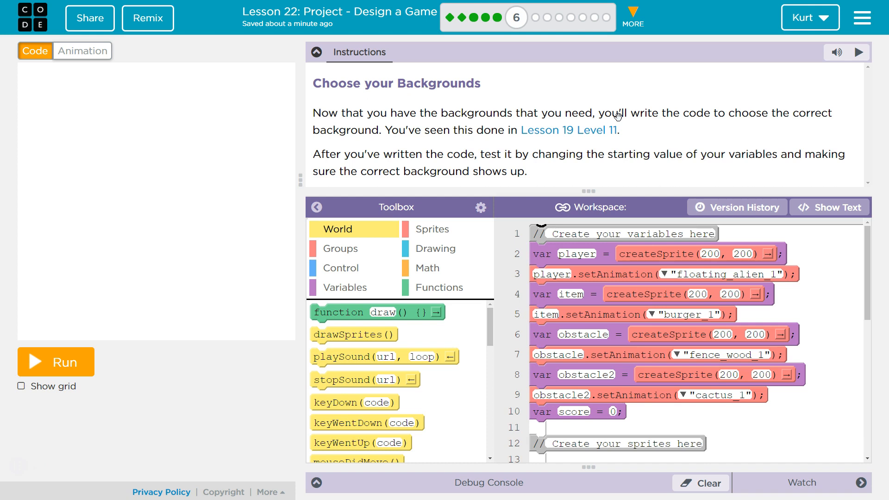
mouse_move(486, 148)
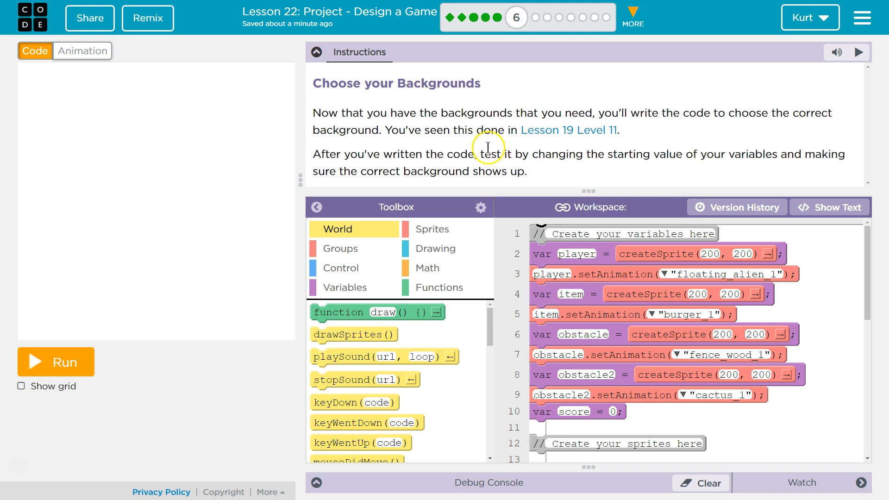
Preview the current background, then hide the instructions to enlarge the workspace.
click(55, 362)
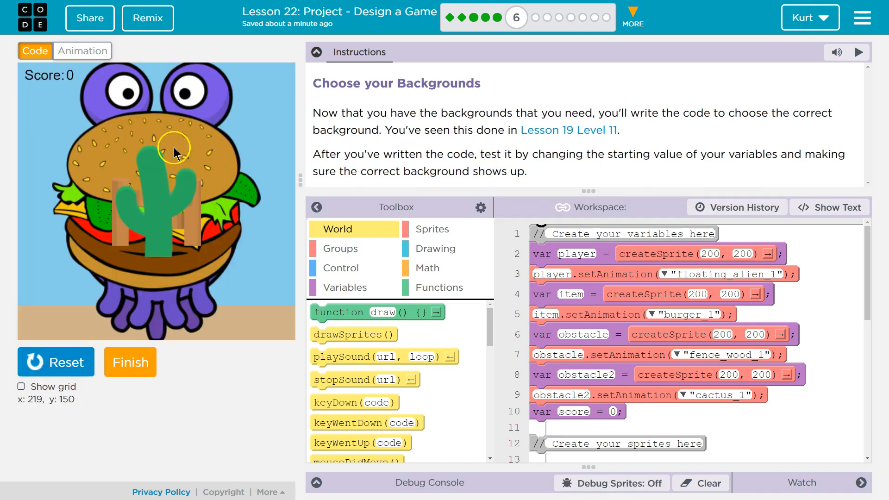
mouse_move(227, 165)
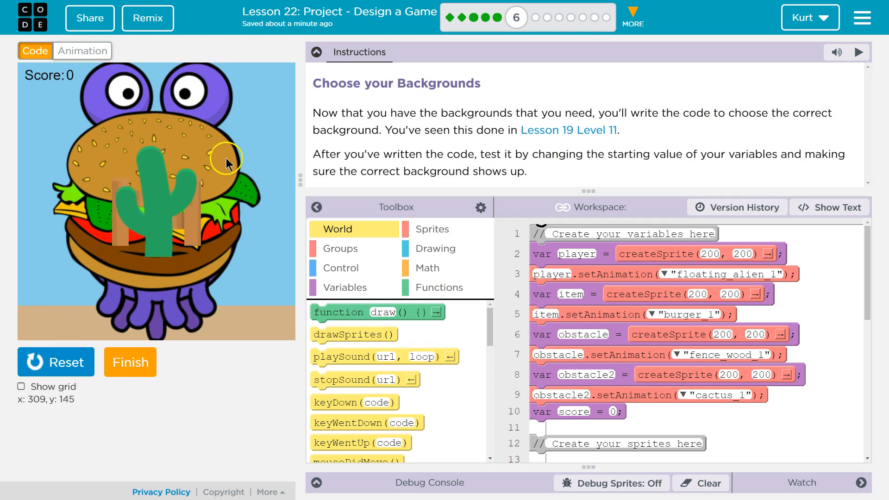
click(55, 362)
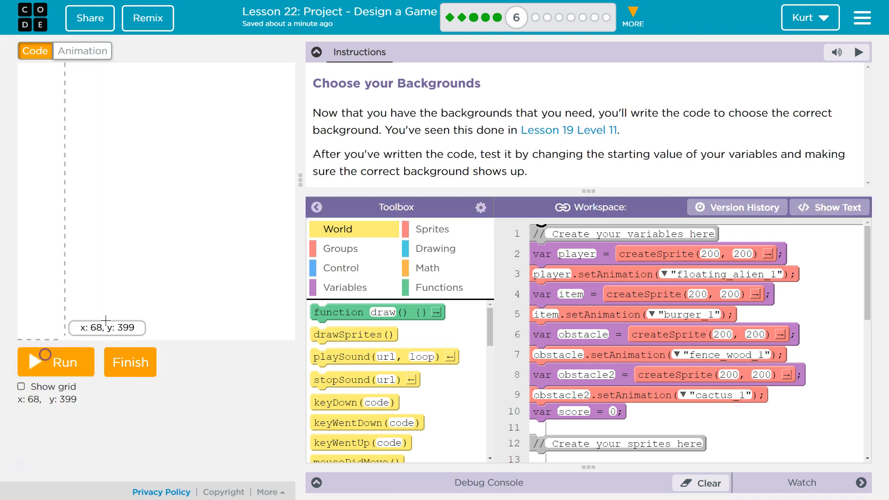
mouse_move(413, 112)
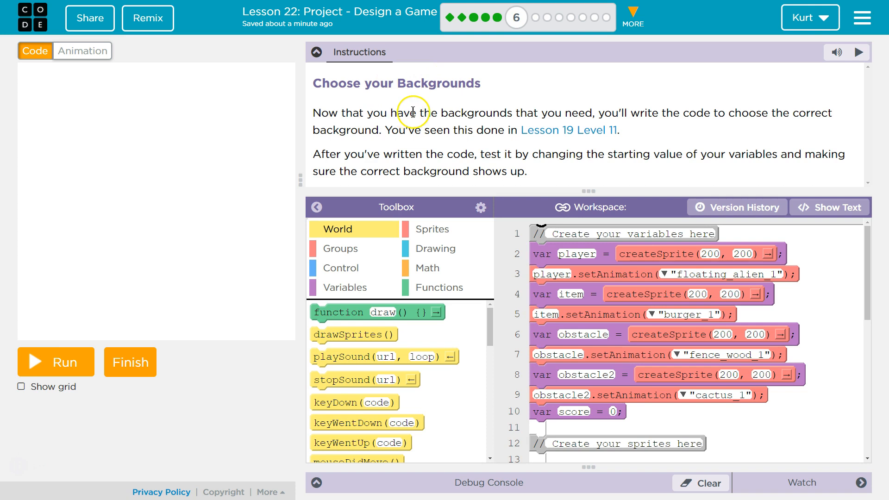
mouse_move(691, 113)
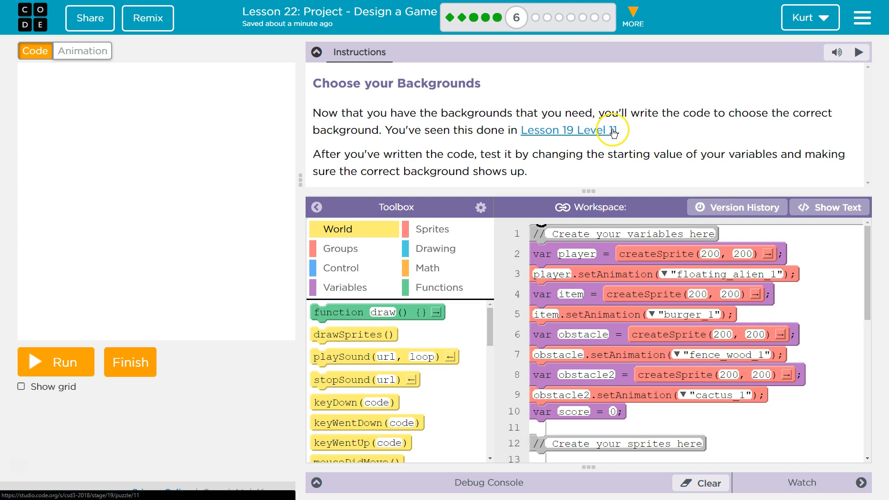
mouse_move(657, 126)
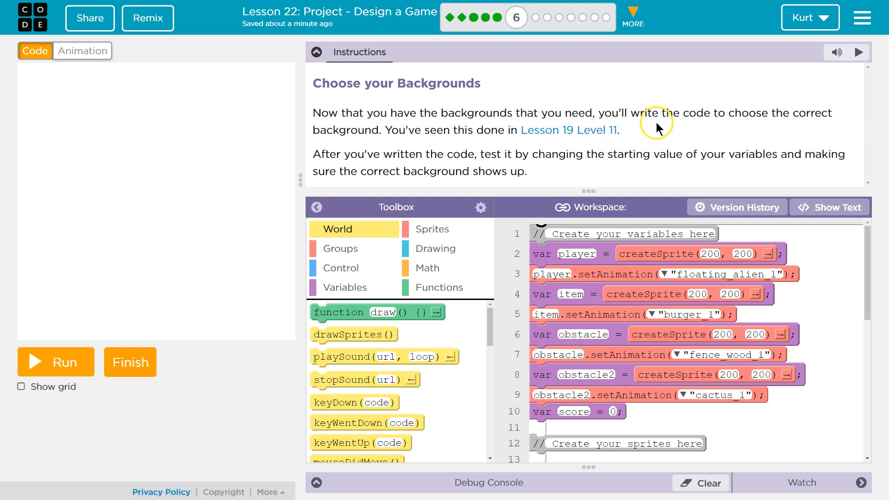
mouse_move(663, 143)
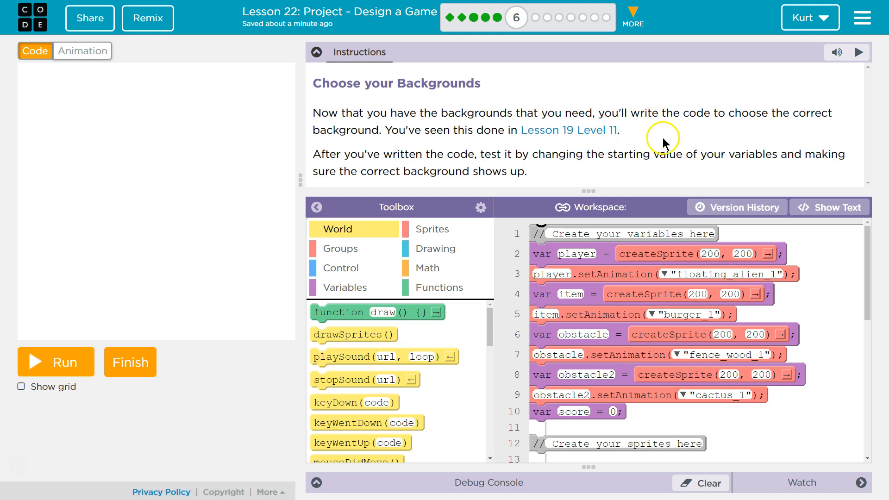
mouse_move(654, 126)
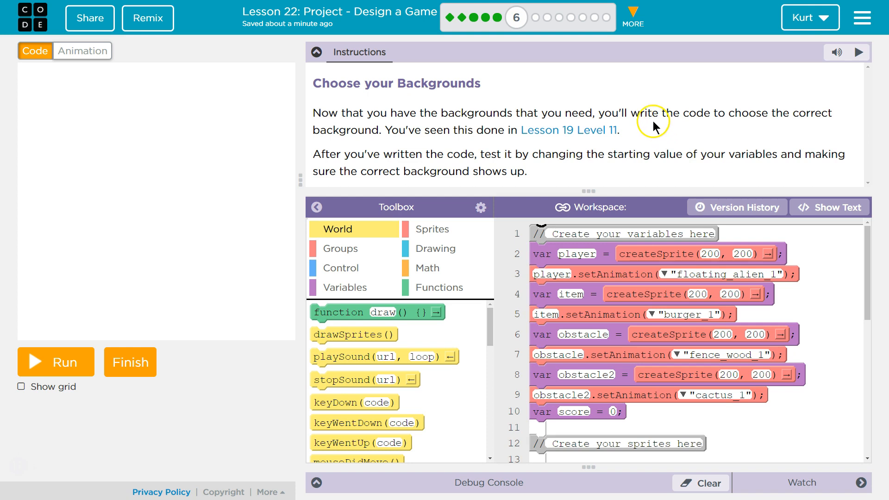
mouse_move(564, 196)
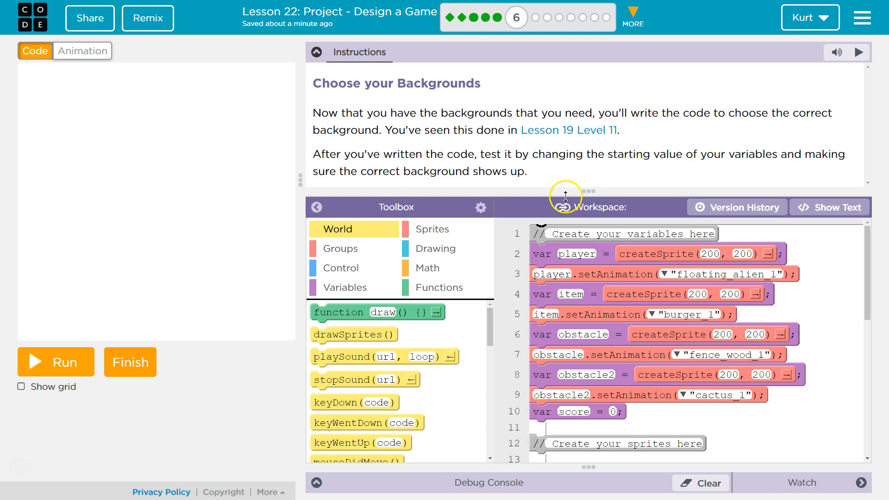
click(317, 52)
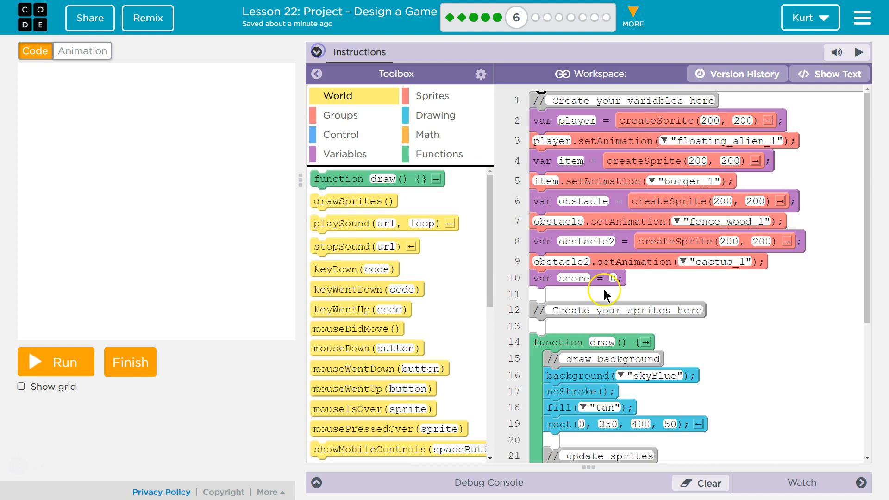
scroll(down, 3)
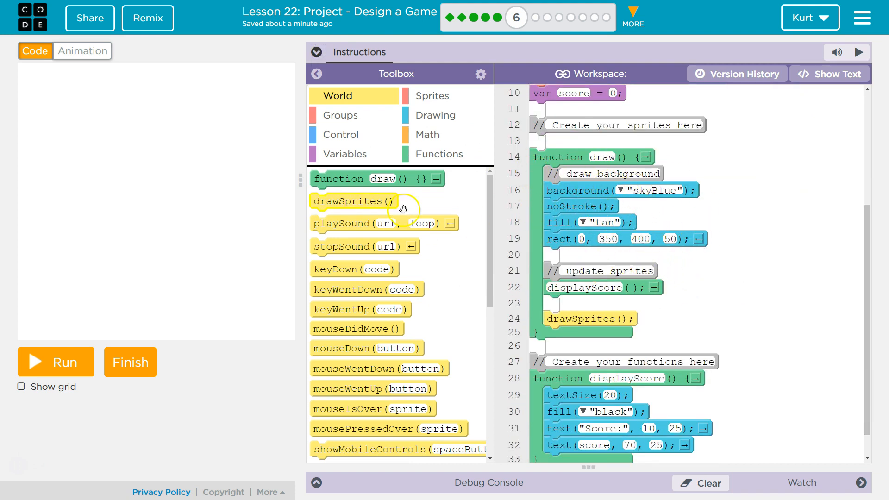
mouse_move(428, 158)
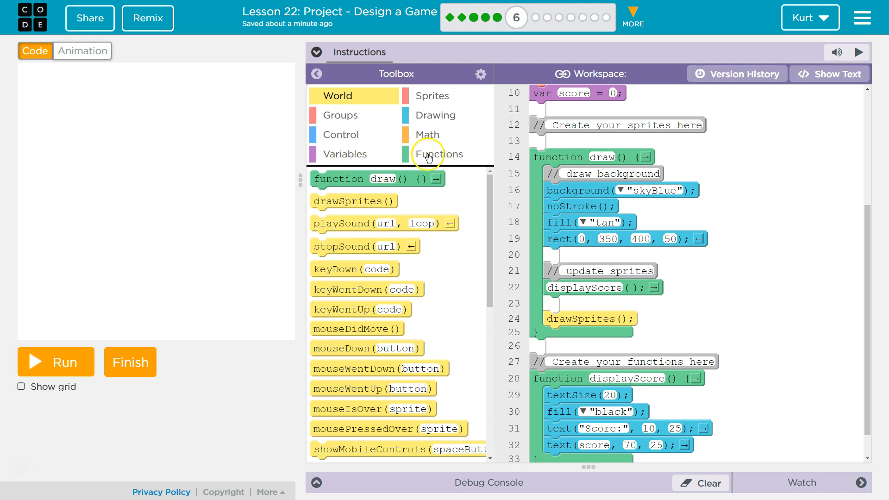
Add a function named displayBackground to hold the sky and ground drawing blocks.
click(438, 153)
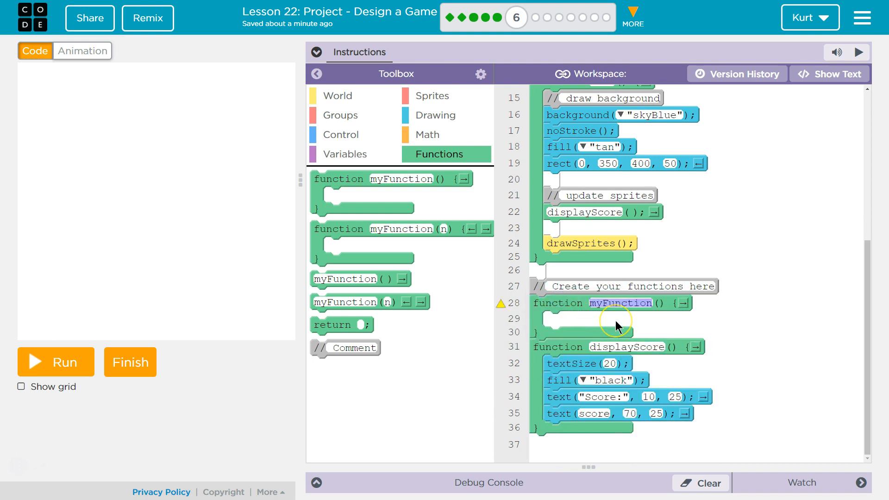
text(displayBackground)
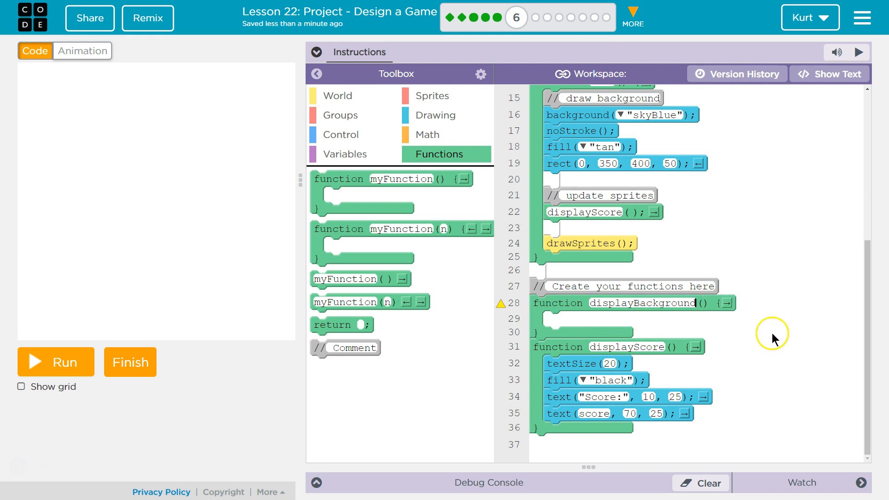
click(572, 163)
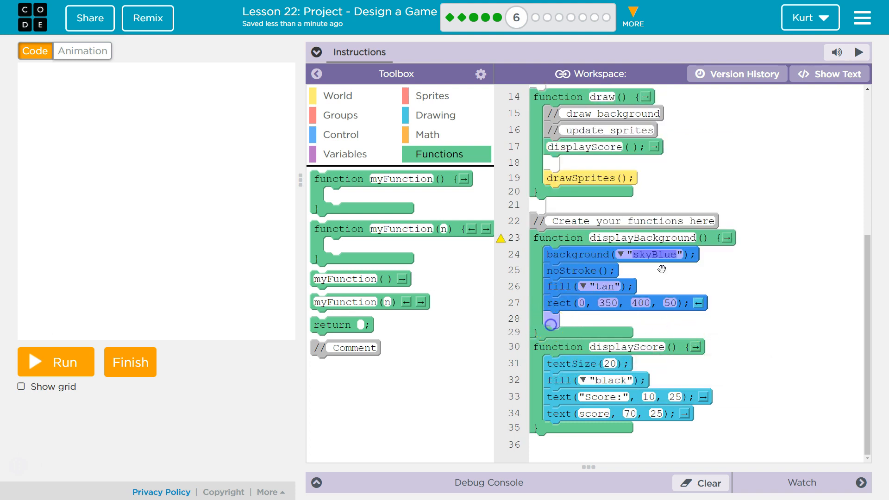
In text view, copy it as displayBackground2 with darkBlue sky and green ground.
click(828, 74)
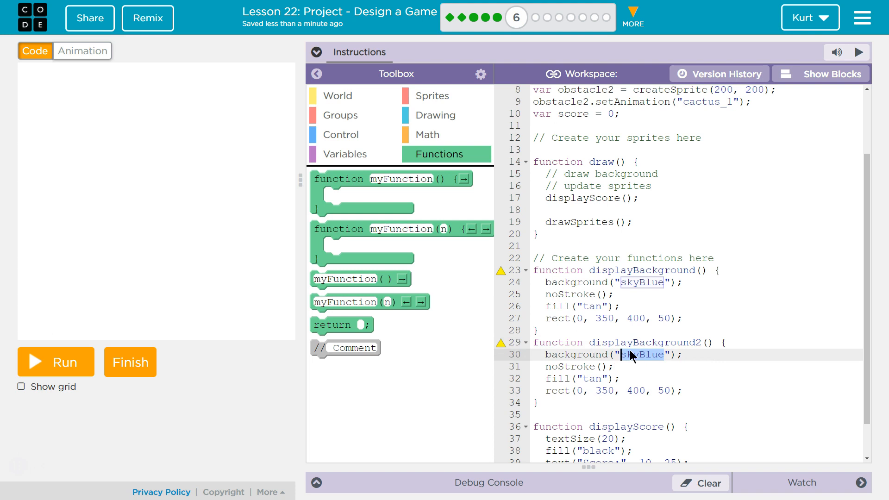
text(dark)
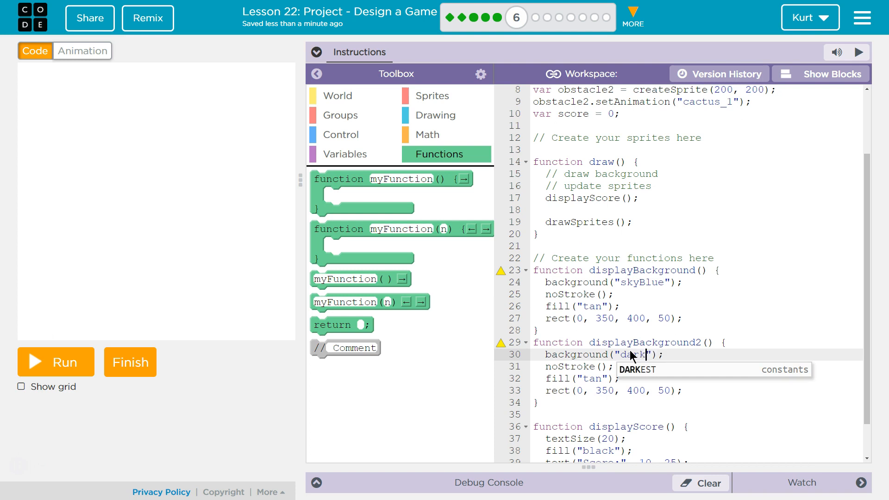
text(Blue)
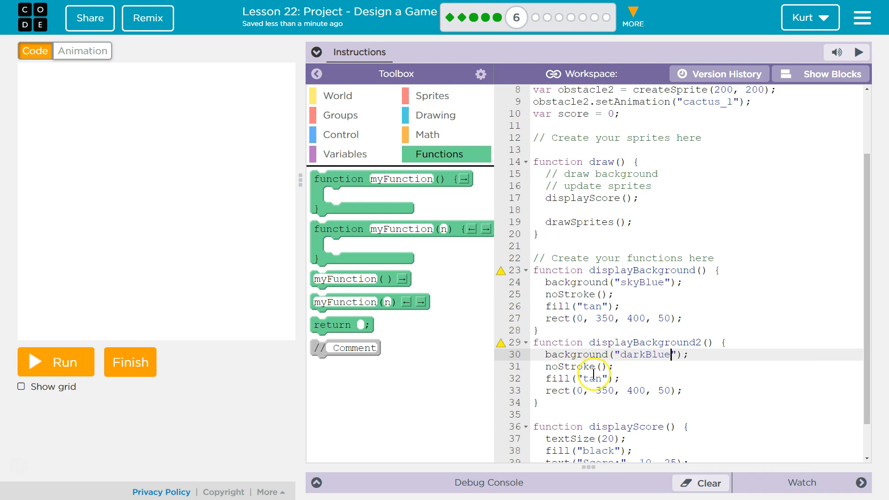
double_click(592, 378)
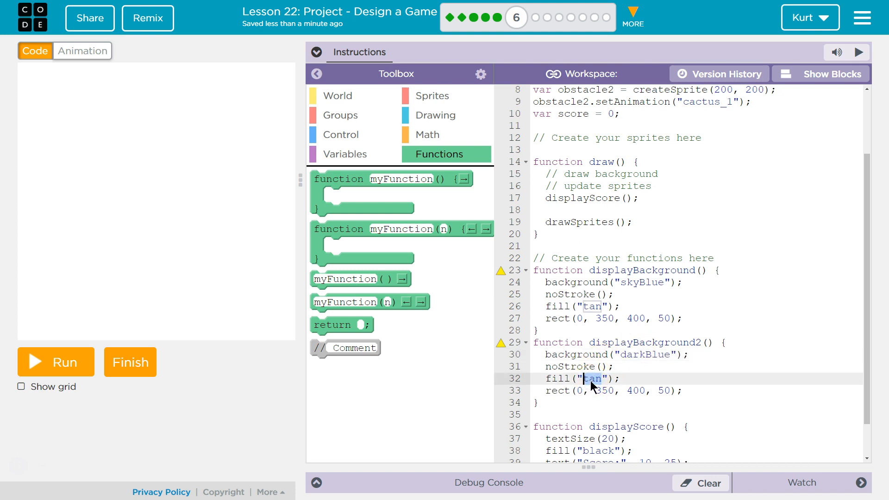
text(green)
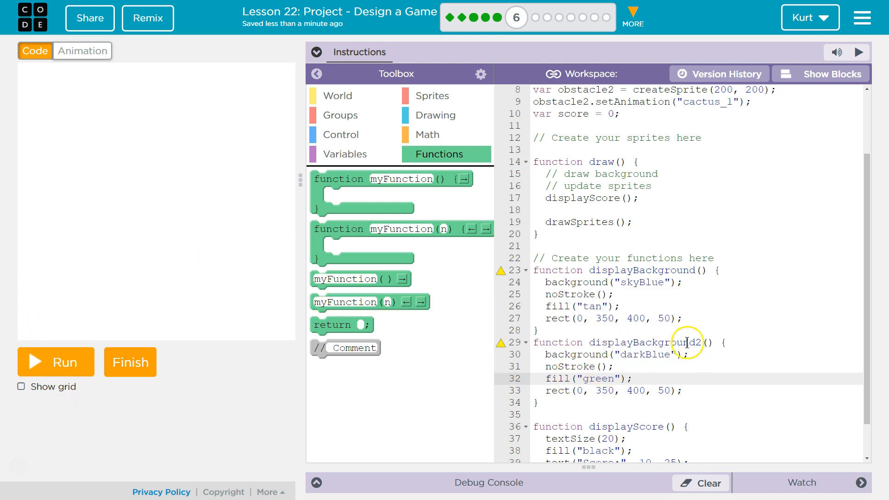
Call displayBackground2() under '// draw background' and run to see the night scene.
scroll(up, 3)
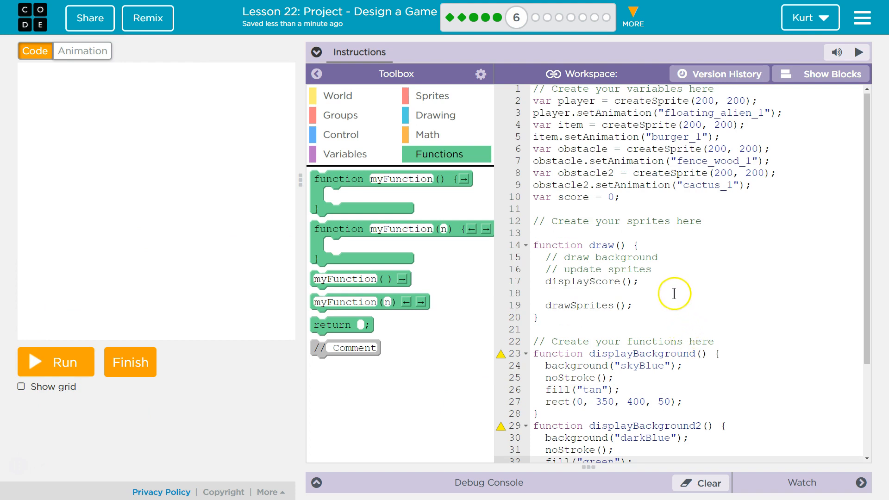
scroll(down, 3)
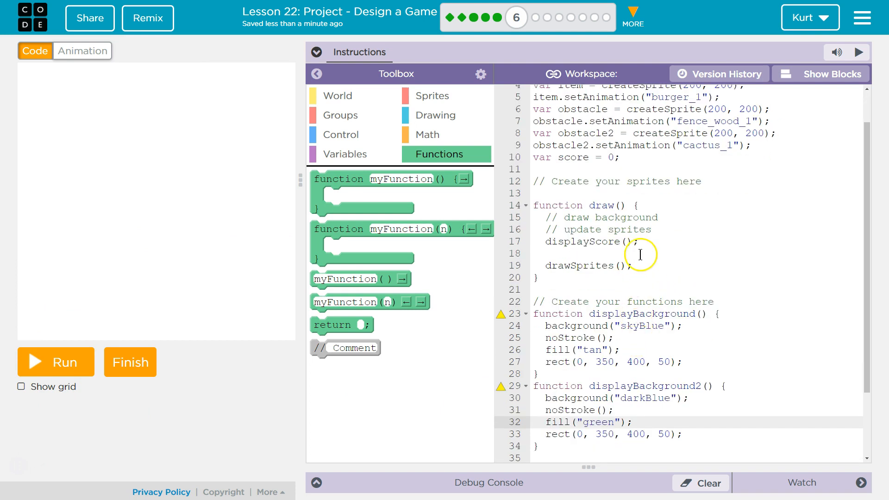
key(Enter)
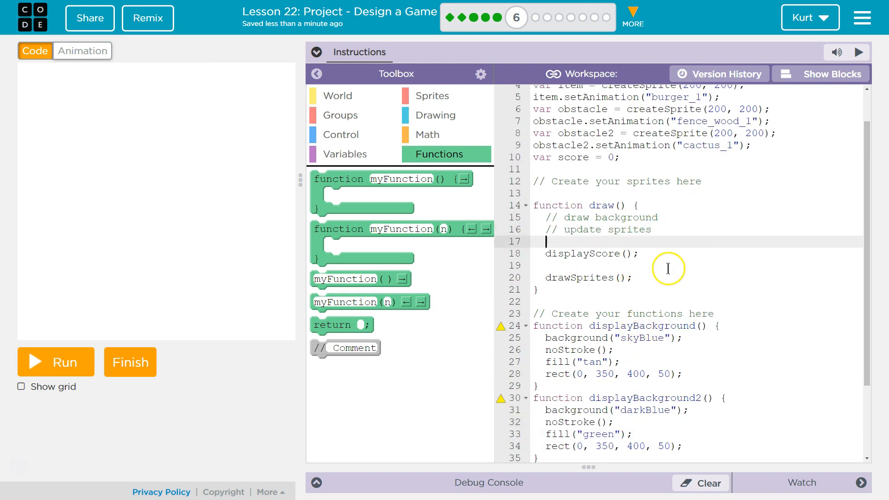
key(Backspace)
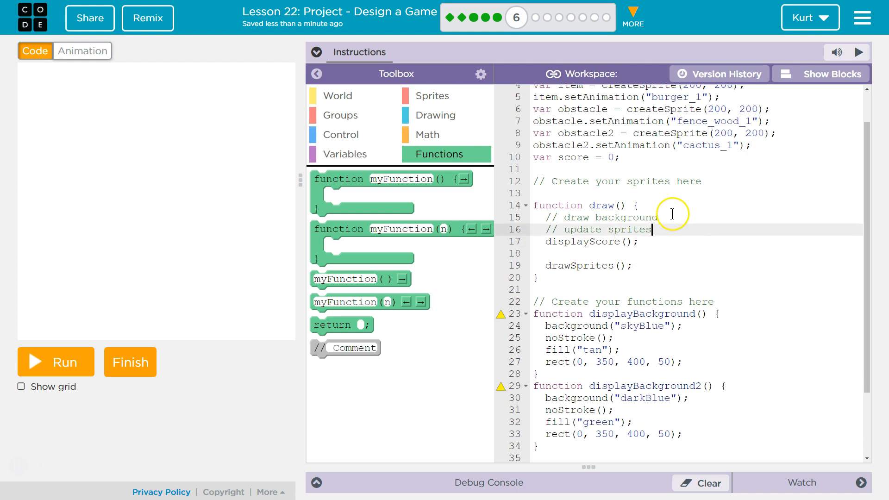
key(Enter)
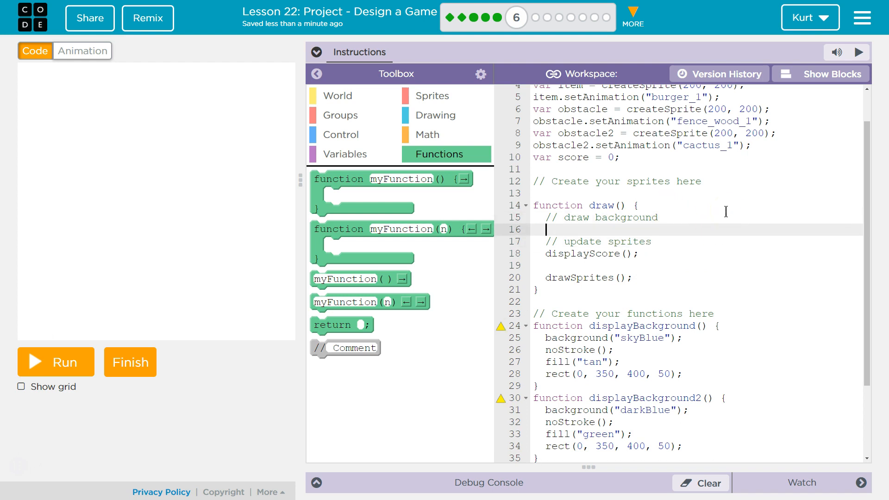
text(displayBackground2();)
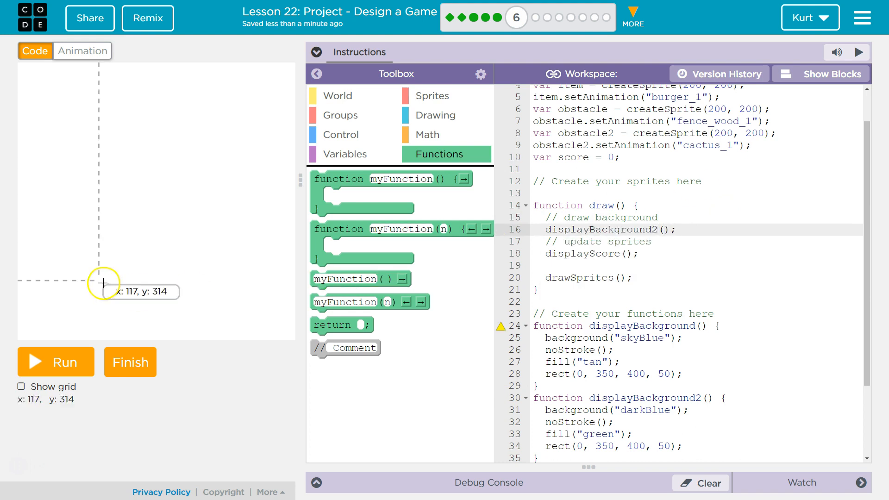
click(55, 362)
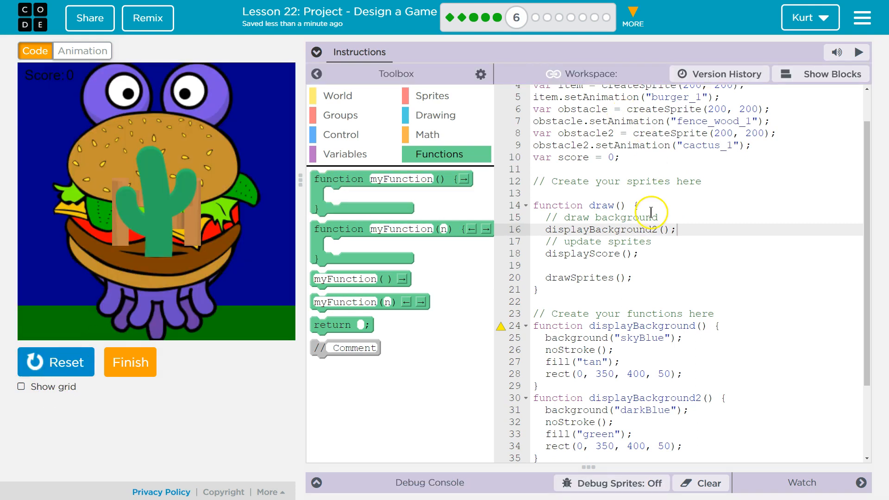
mouse_move(663, 239)
text(1)
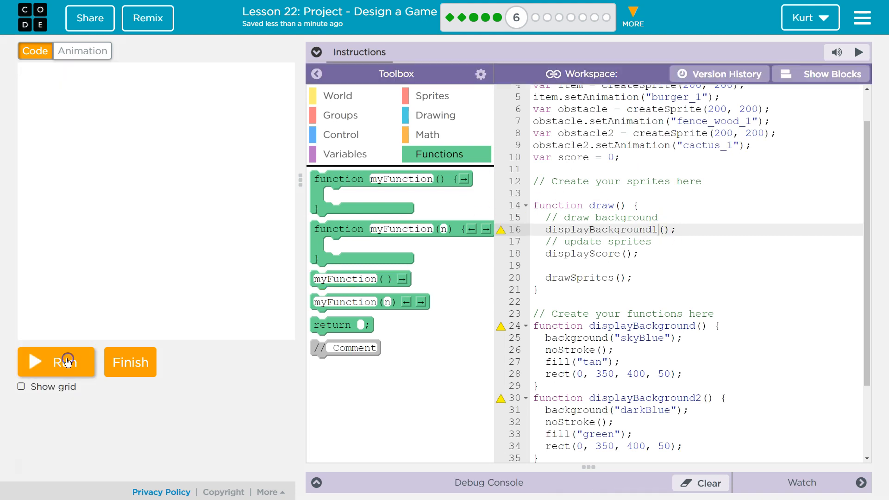
Switch the call to displayBackground() and rerun to show the sky-blue scene.
click(56, 362)
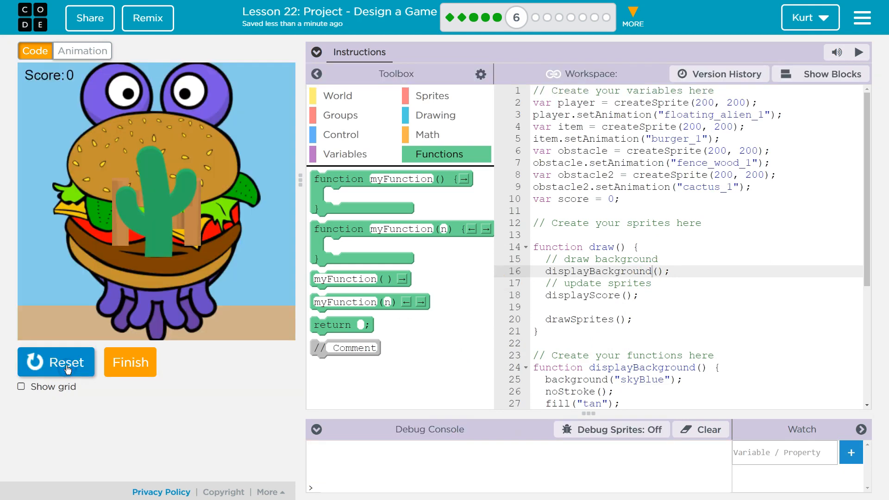
scroll(down, 3)
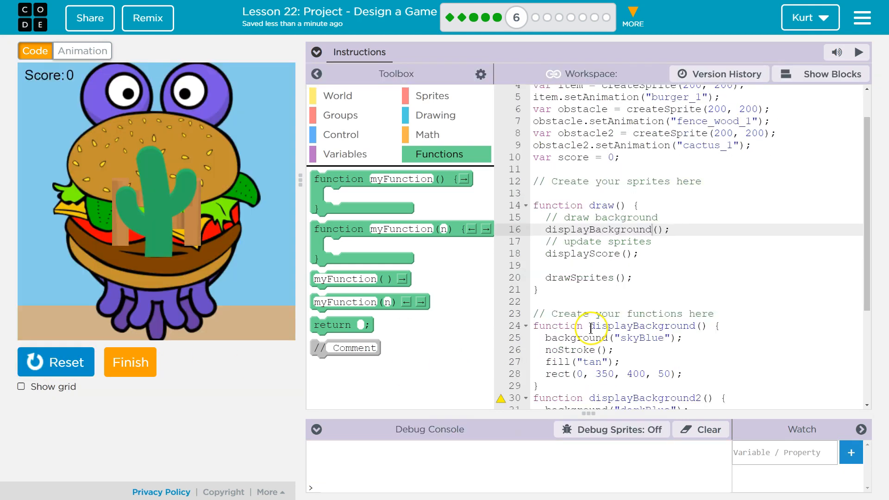
Change both ground rects to rect(0, 300, 400, 100) and rerun the game.
scroll(down, 3)
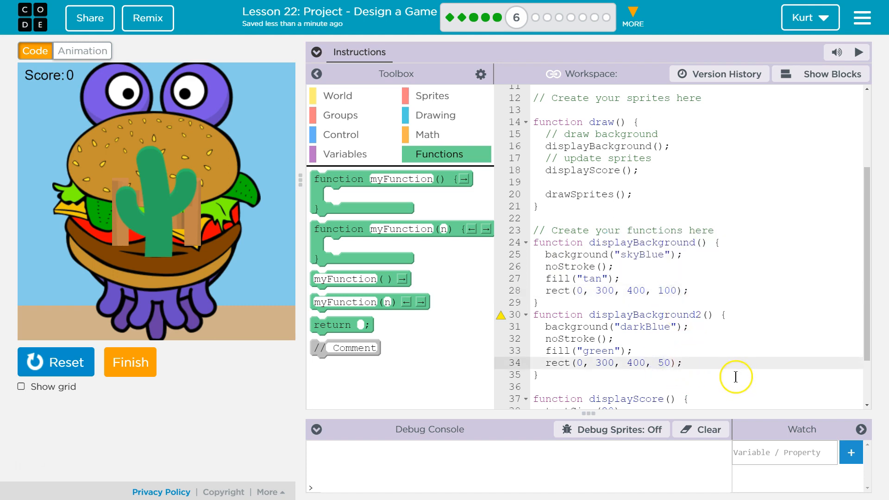
click(55, 362)
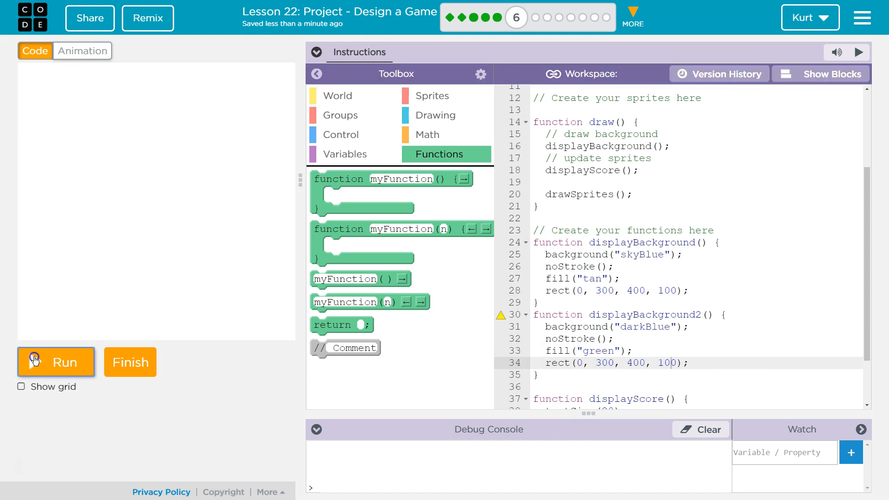
click(54, 362)
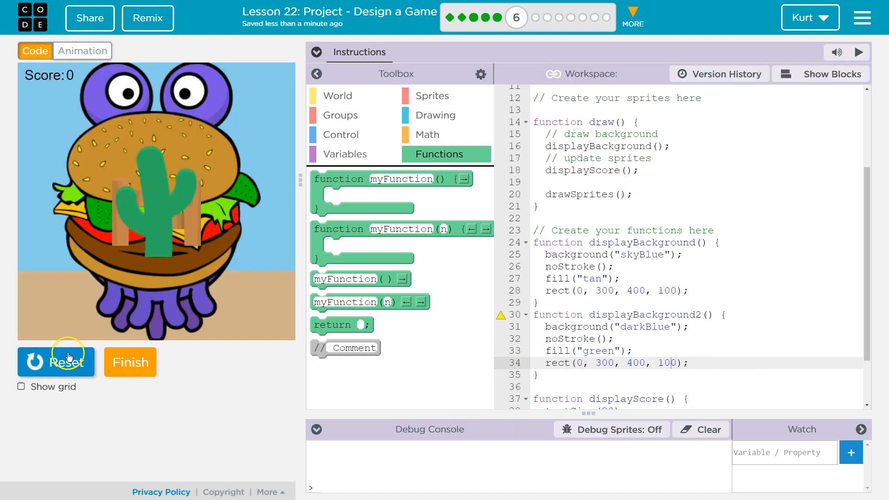
mouse_move(195, 219)
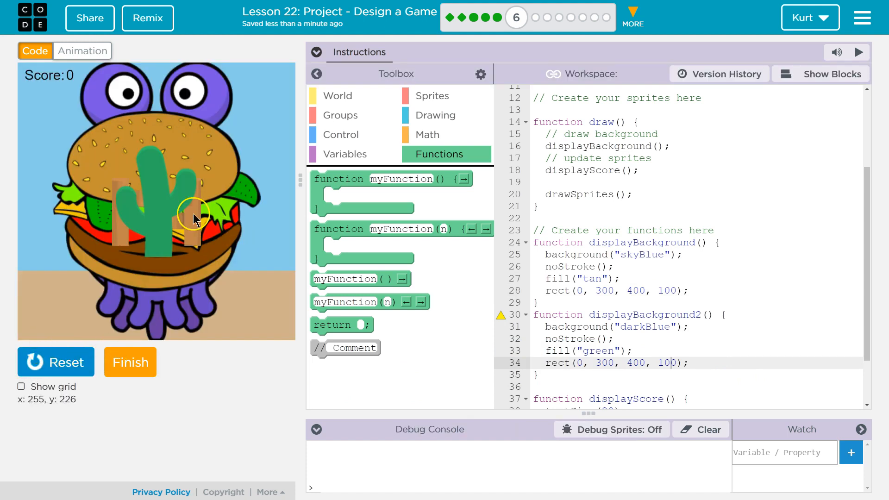
scroll(up, 3)
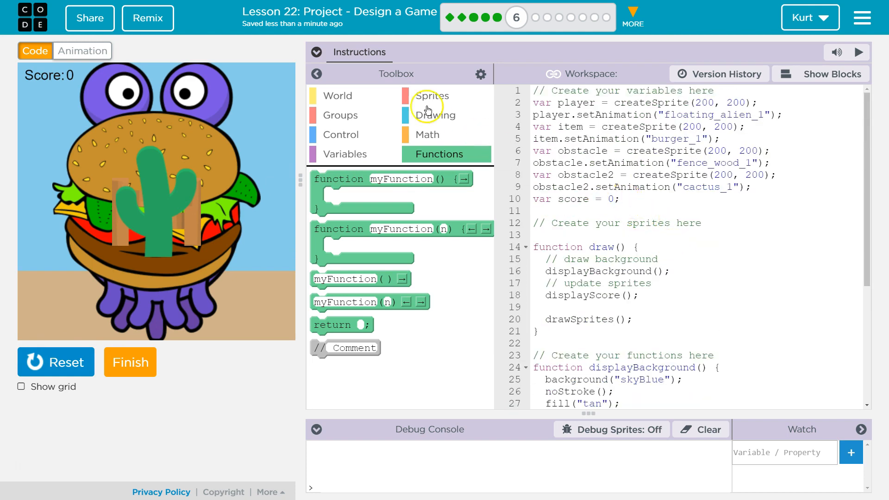
Expand the 'Choose your Backgrounds' instructions and scroll through the code.
click(316, 52)
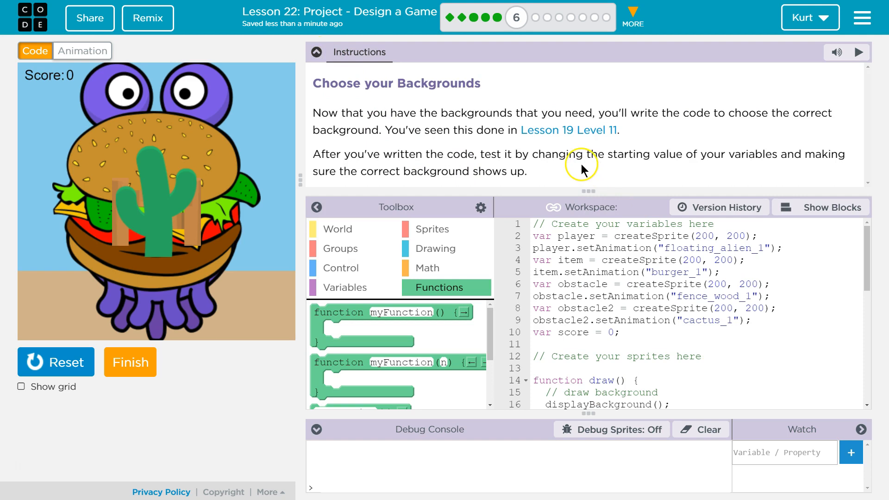
mouse_move(626, 149)
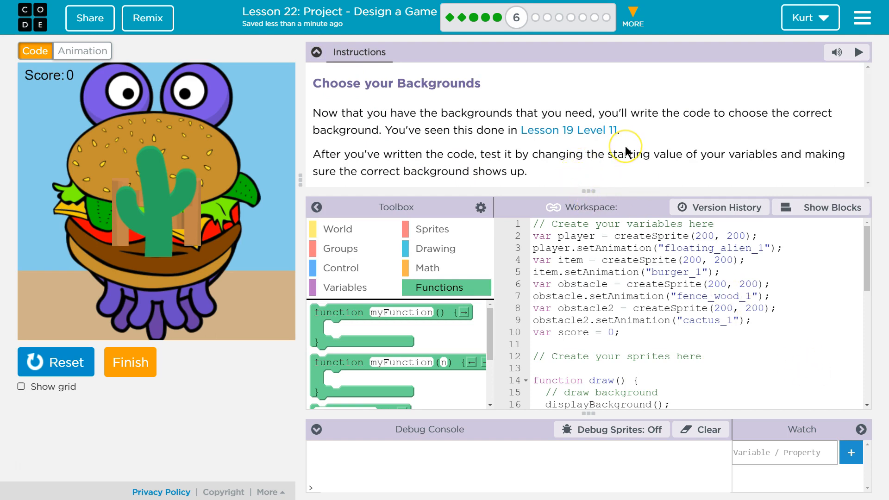
mouse_move(564, 155)
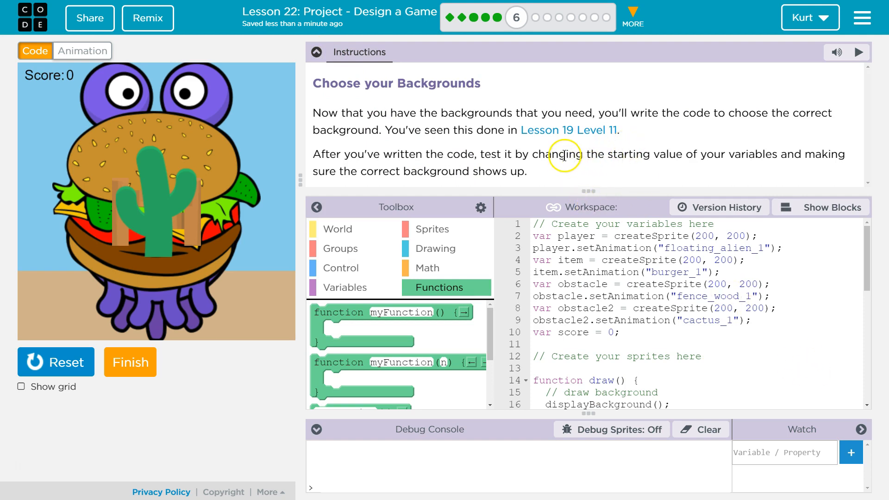
mouse_move(562, 141)
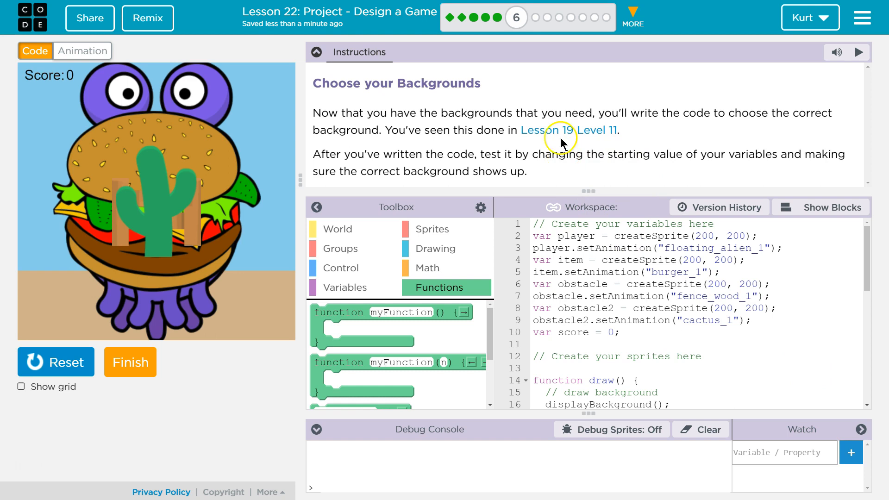
scroll(down, 3)
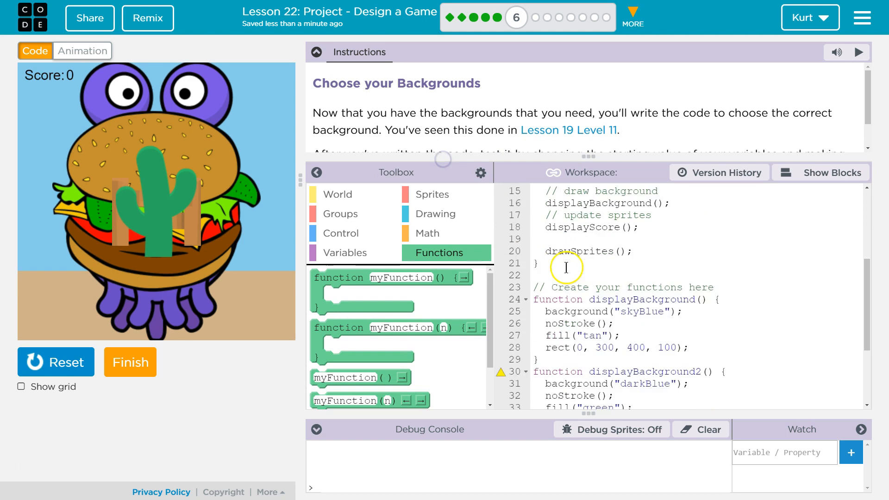
scroll(down, 3)
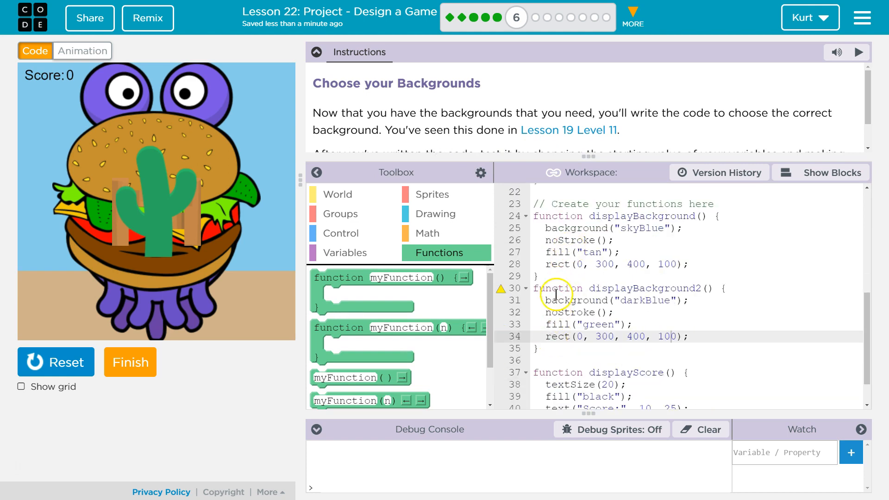
scroll(up, 3)
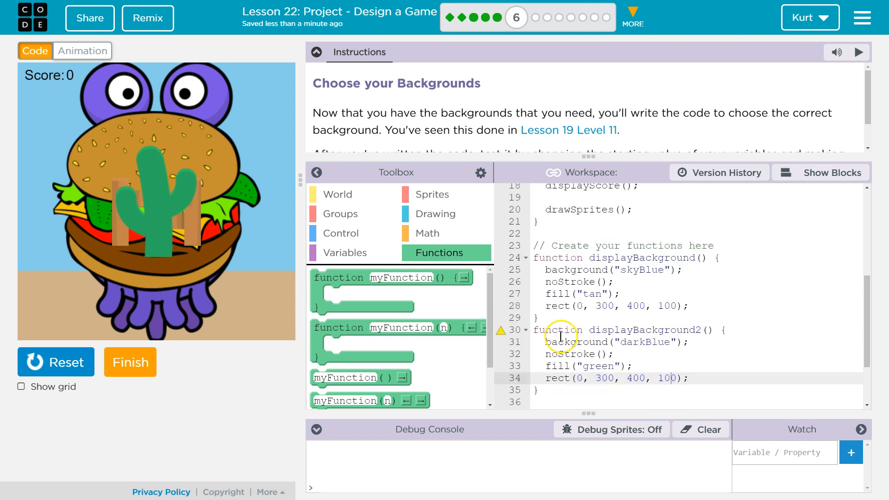
mouse_move(820, 172)
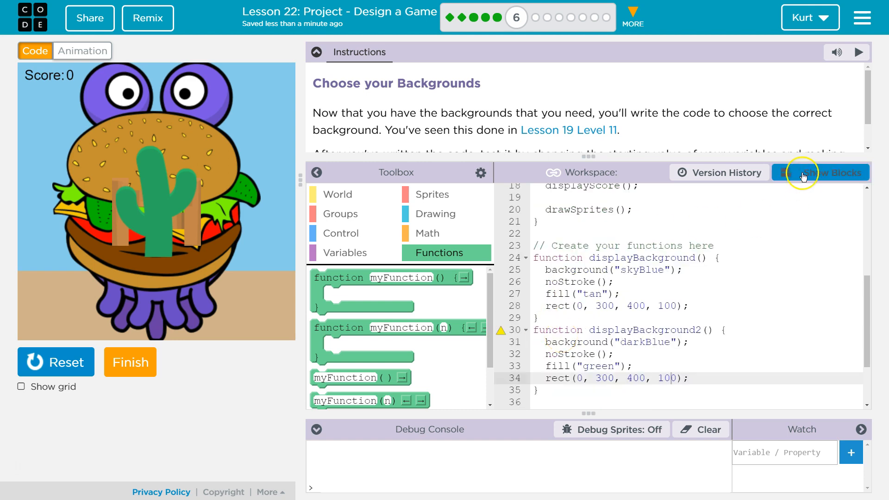
click(821, 173)
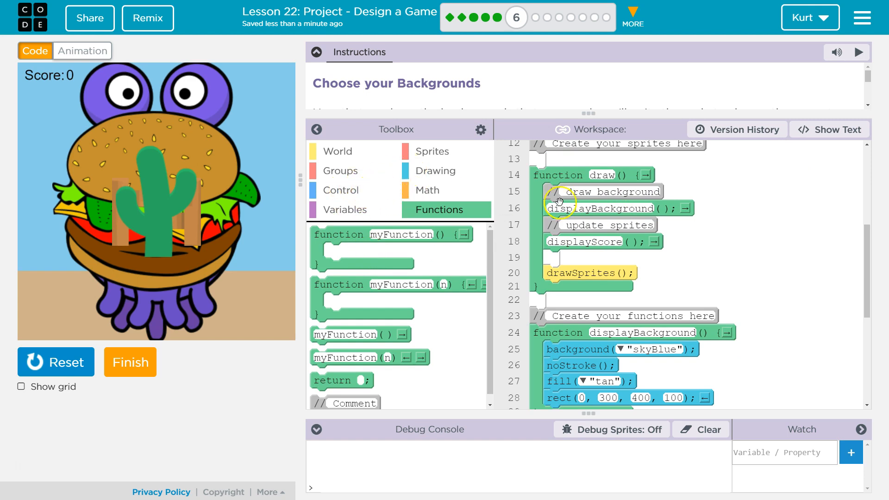
scroll(down, 3)
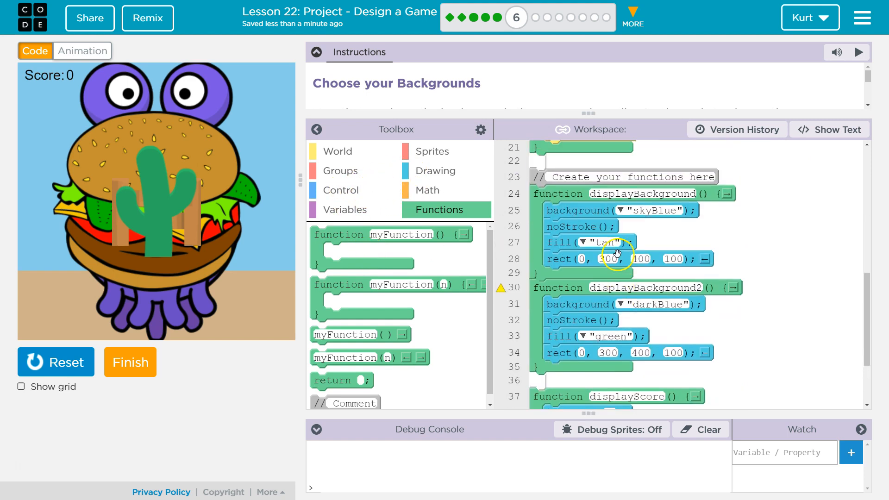
mouse_move(611, 248)
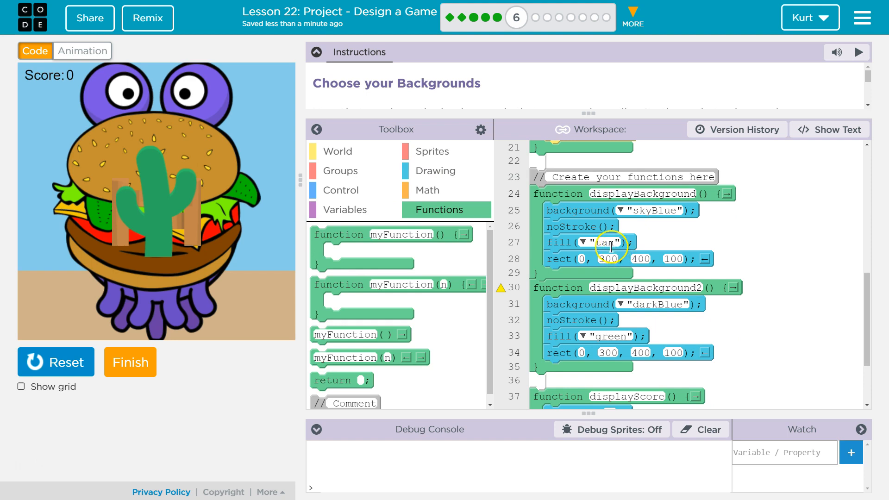
scroll(down, 3)
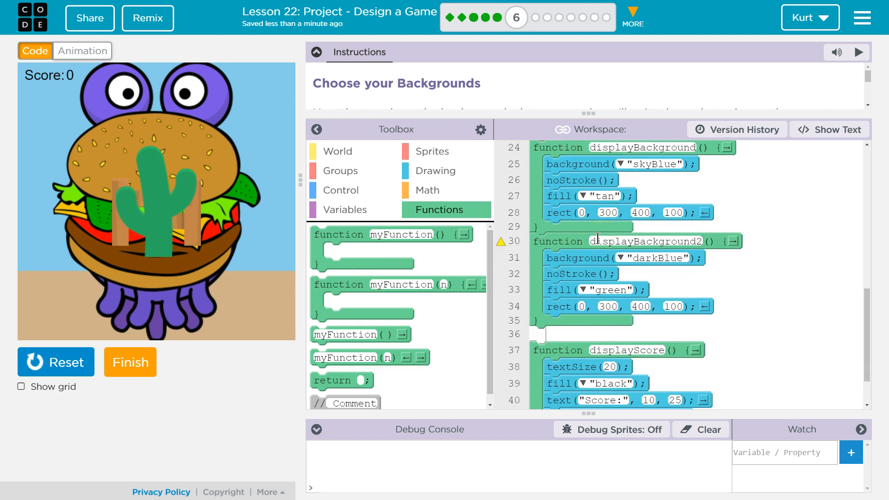
scroll(up, 3)
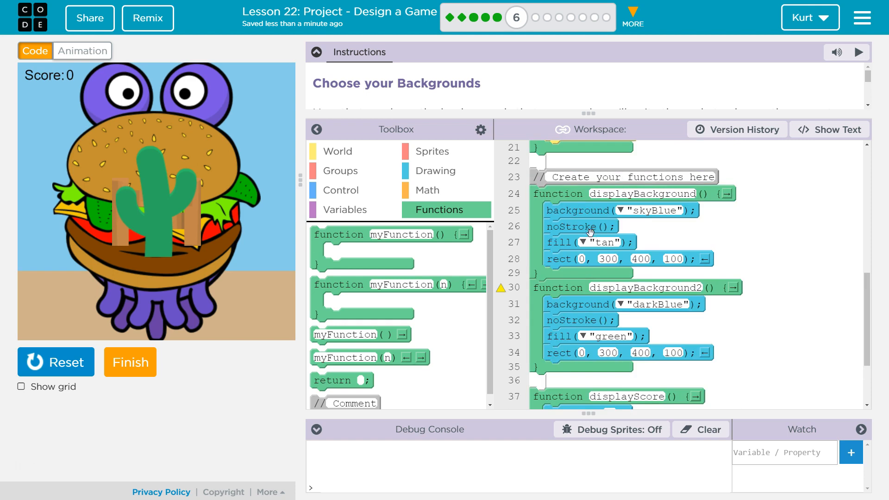
scroll(up, 3)
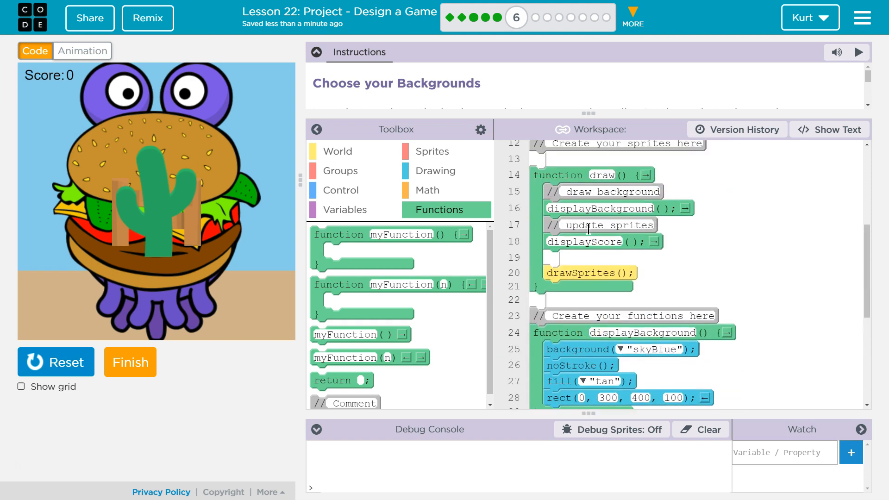
mouse_move(506, 177)
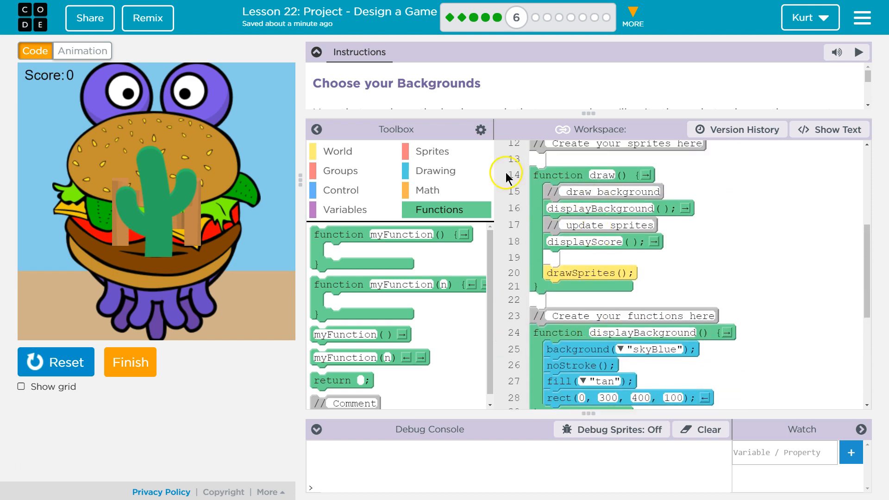
Add an if block in draw with the condition score > 10.
click(340, 190)
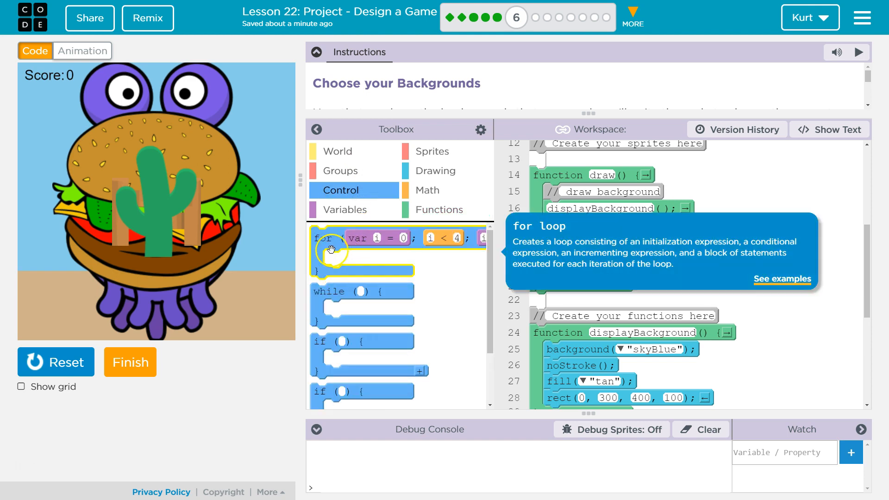
mouse_move(390, 334)
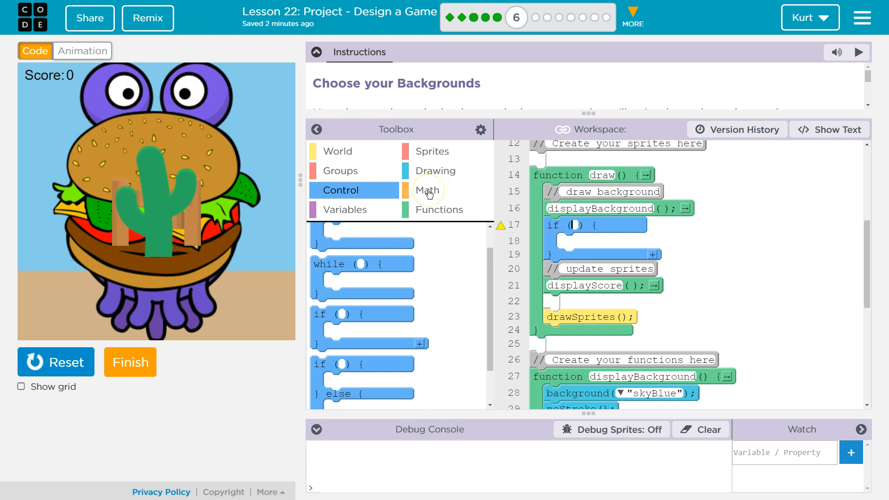
click(427, 190)
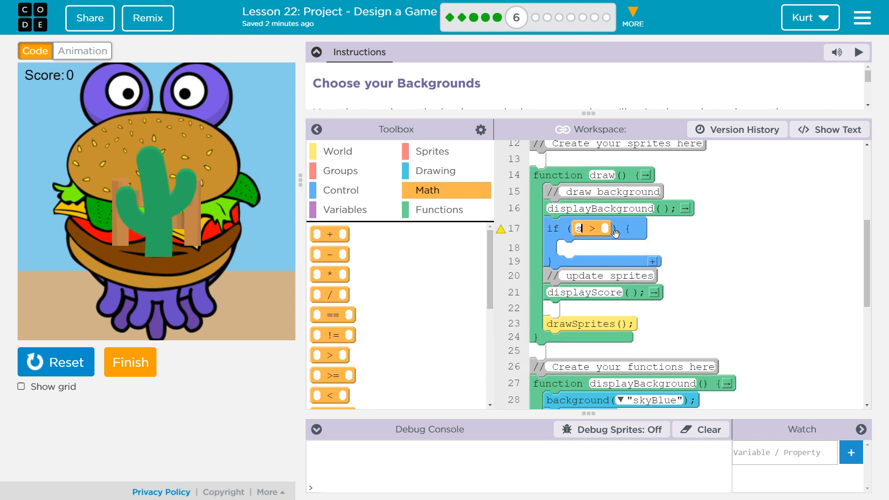
text(score)
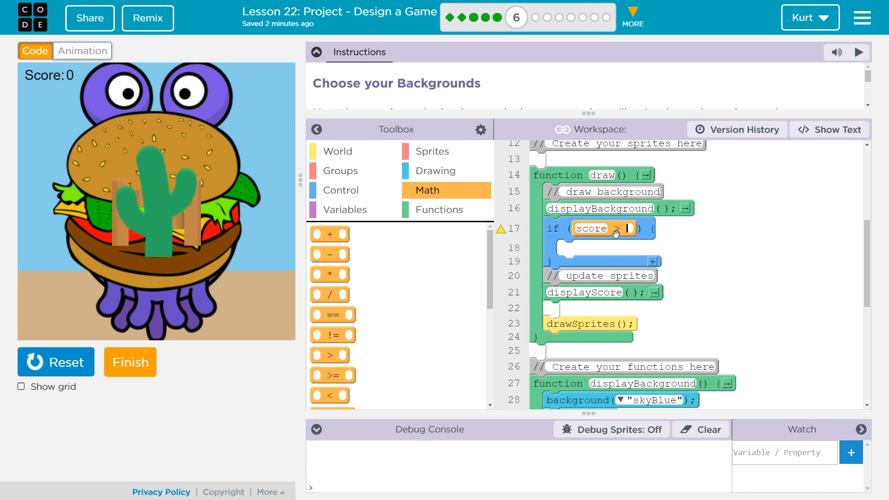
text(10)
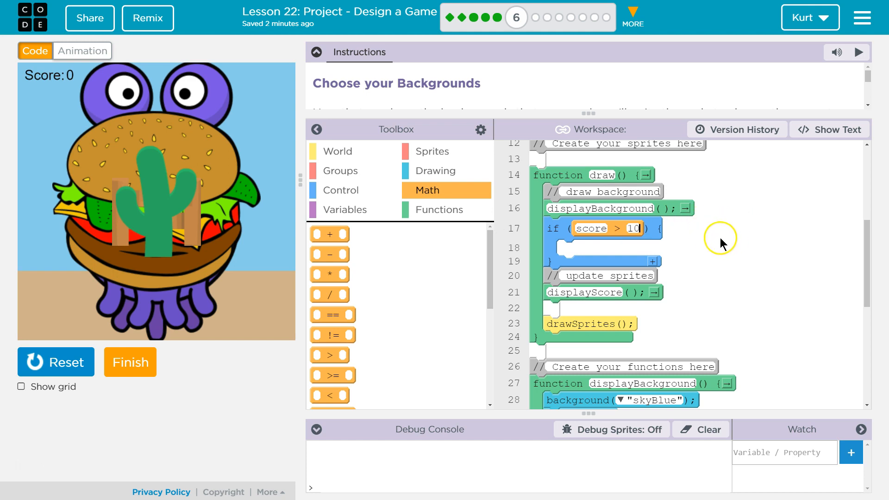
mouse_move(612, 261)
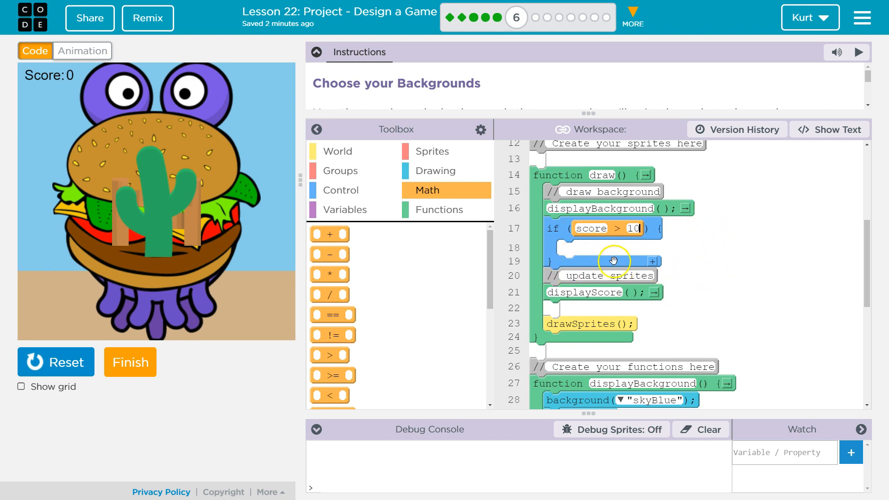
mouse_move(329, 274)
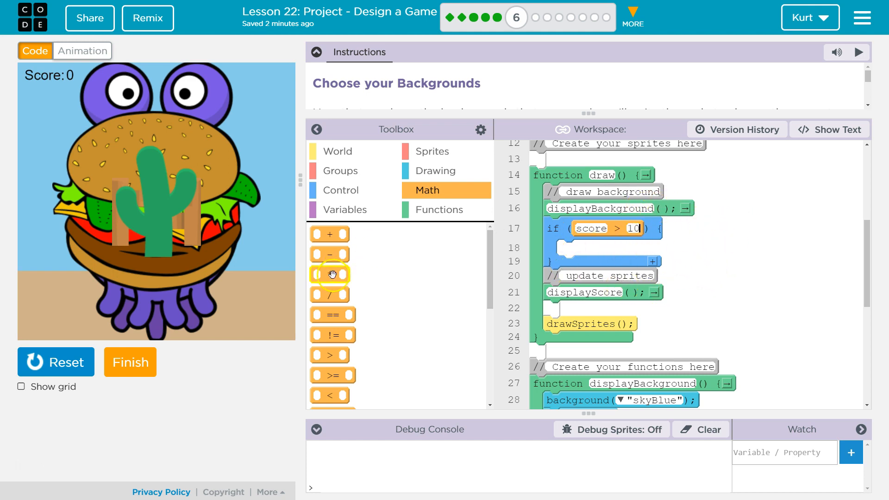
Place a displayBackground2() call inside the if block.
click(437, 210)
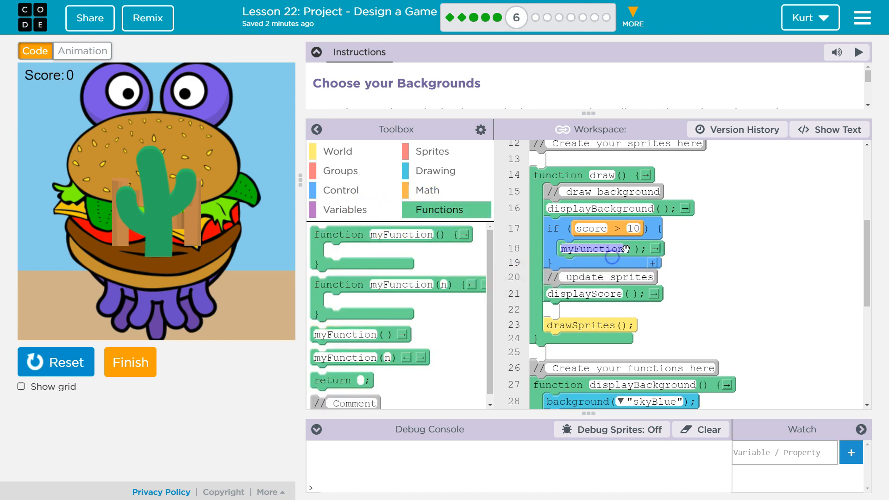
text(displayBackground2)
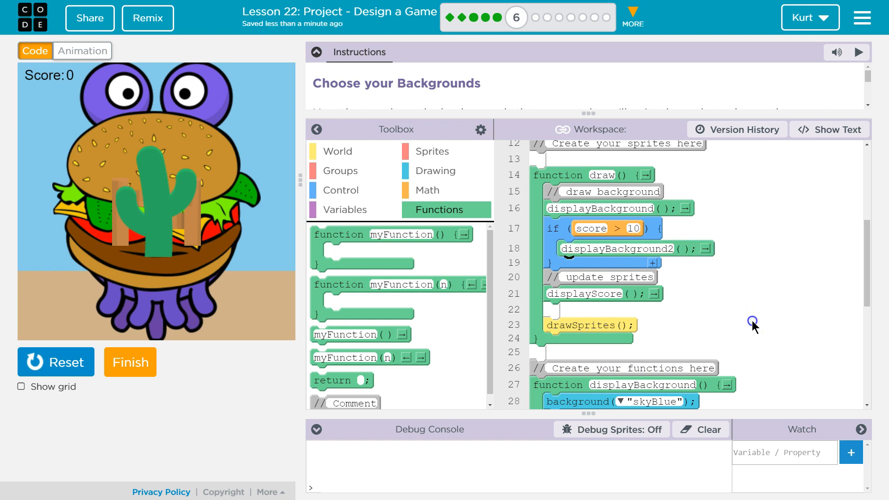
Set the starting score to 20 and run to see the night background.
click(56, 362)
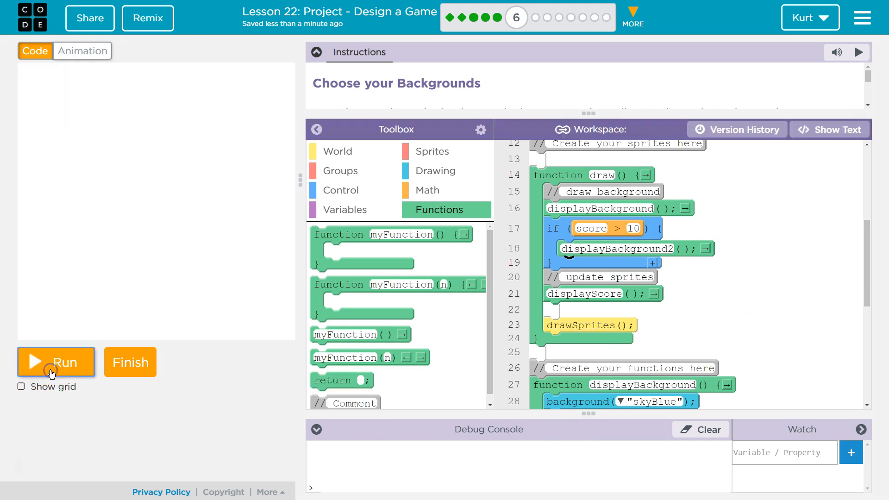
click(55, 363)
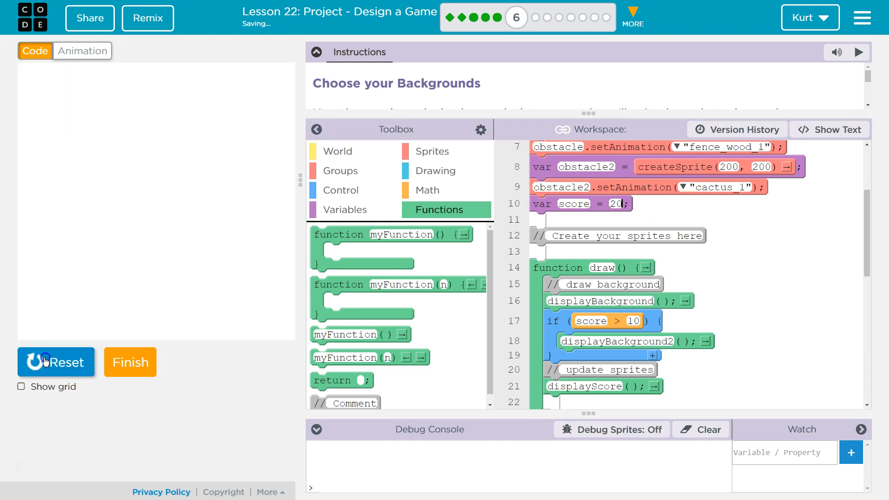
click(55, 362)
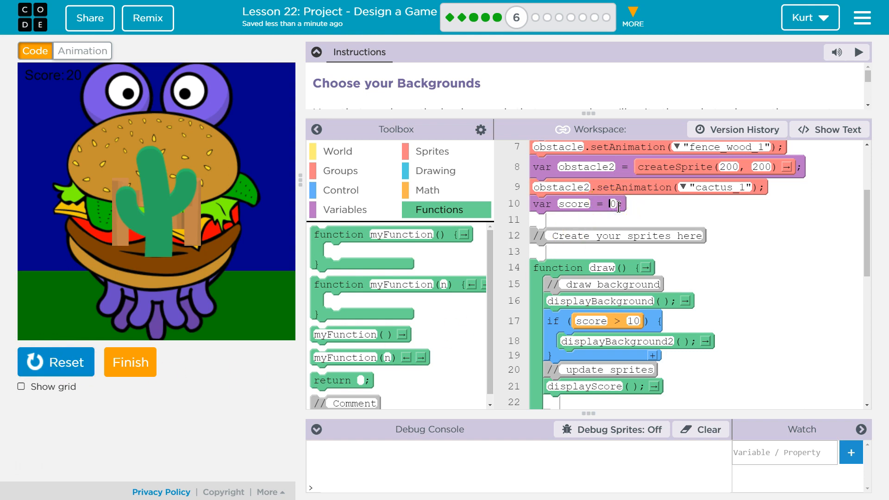
Set the starting score to 10, reset and rerun for the sky-blue scene.
text(1)
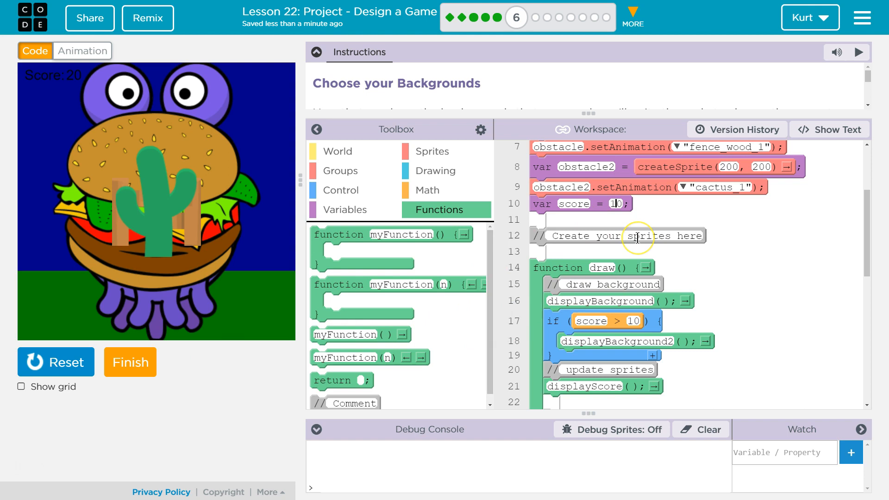
click(55, 362)
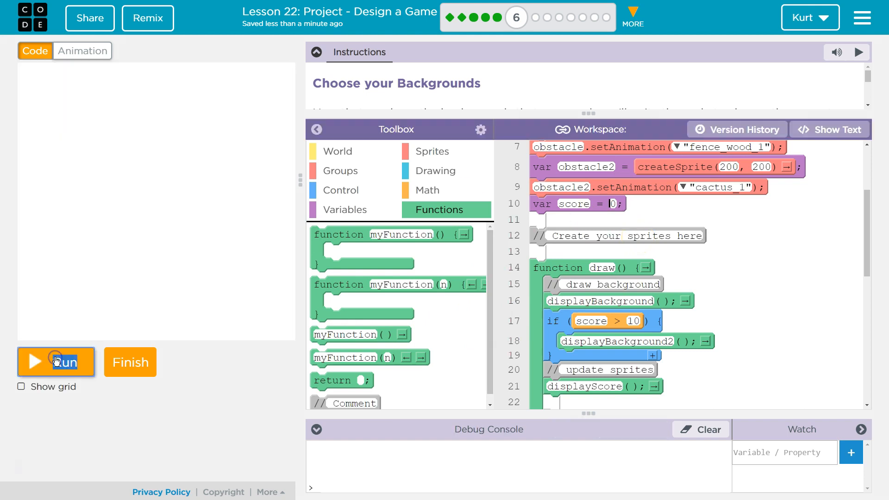
click(55, 362)
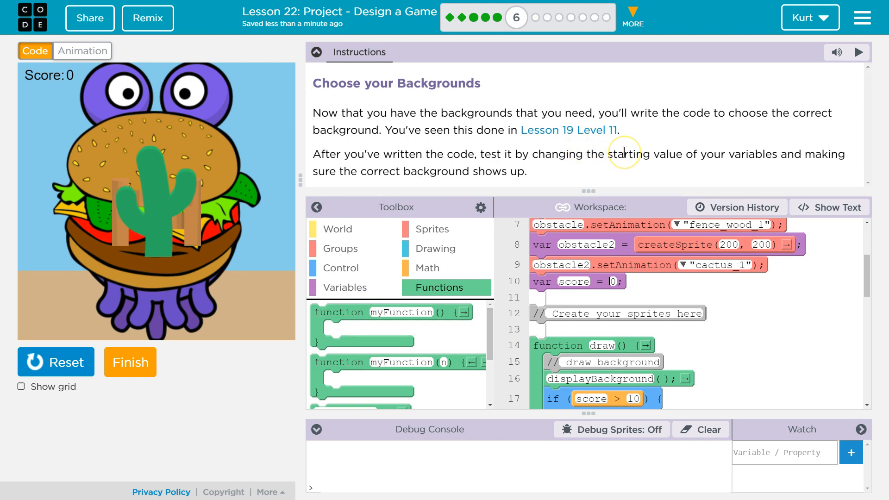
mouse_move(230, 370)
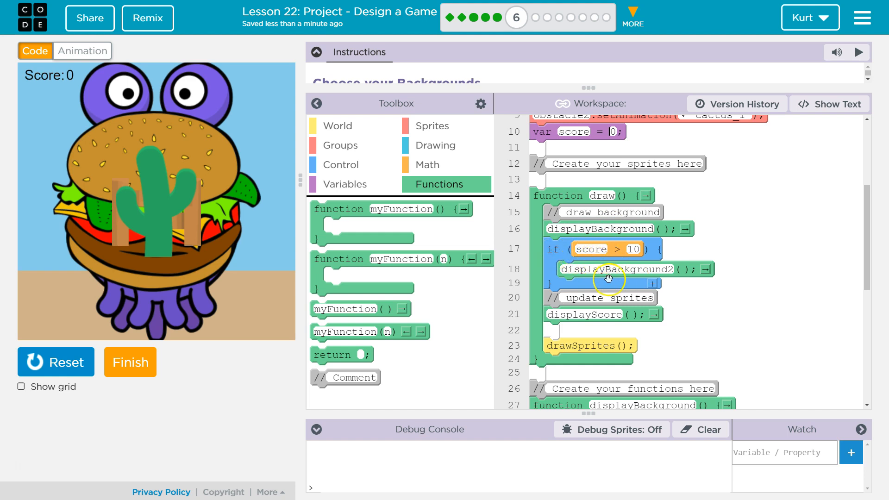
mouse_move(674, 262)
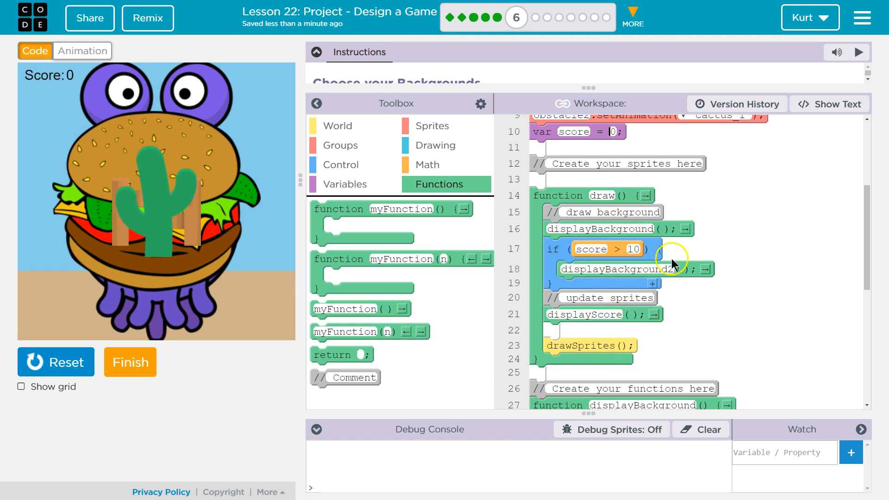
mouse_move(451, 390)
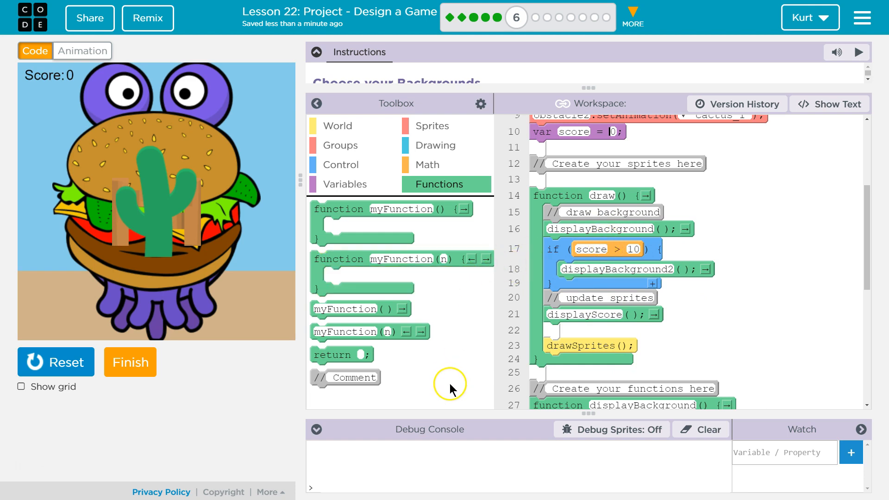
mouse_move(651, 286)
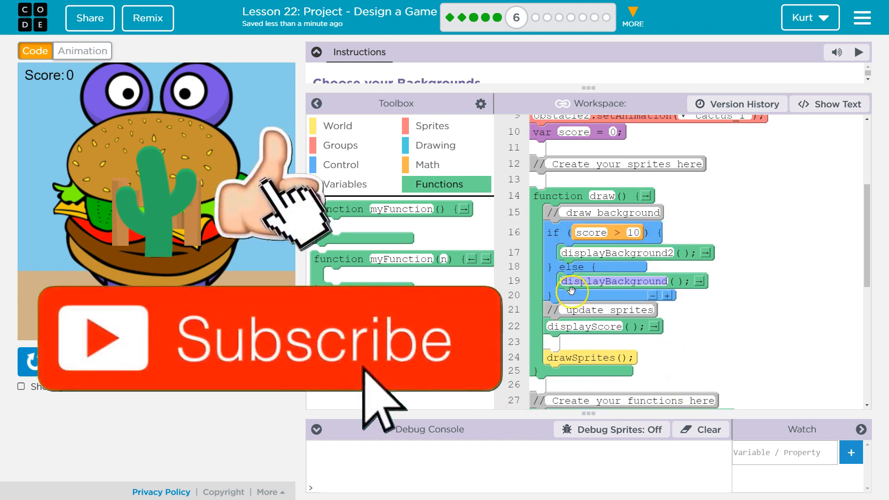
mouse_move(808, 337)
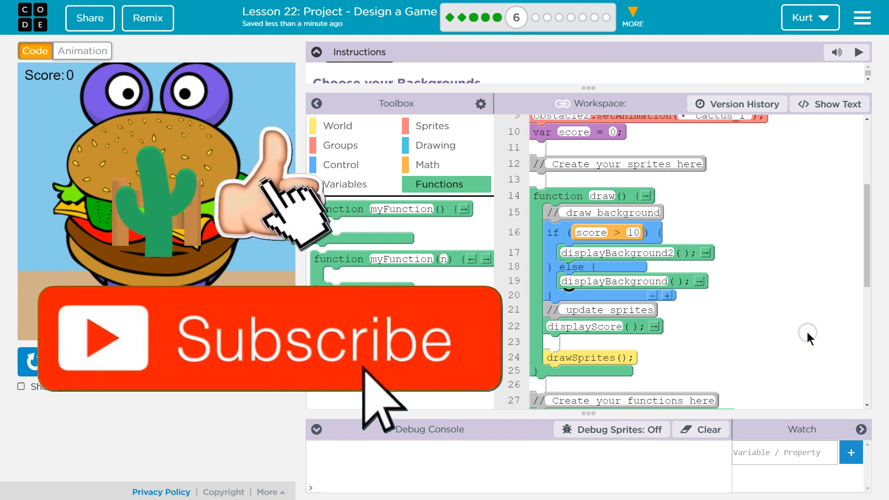